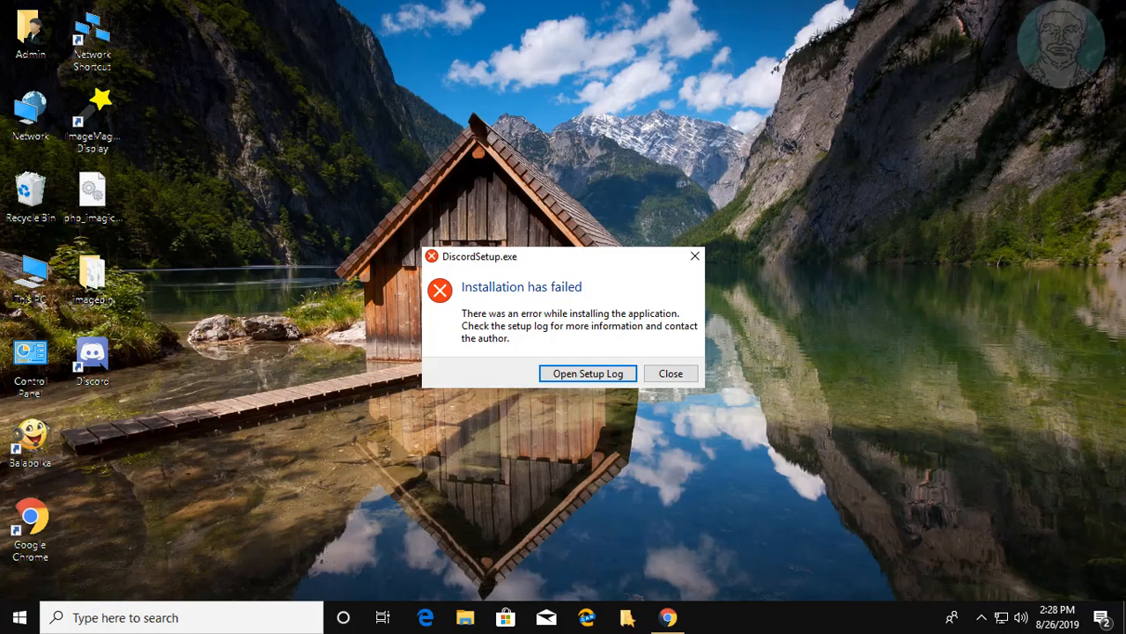
pyautogui.moveTo(824, 578)
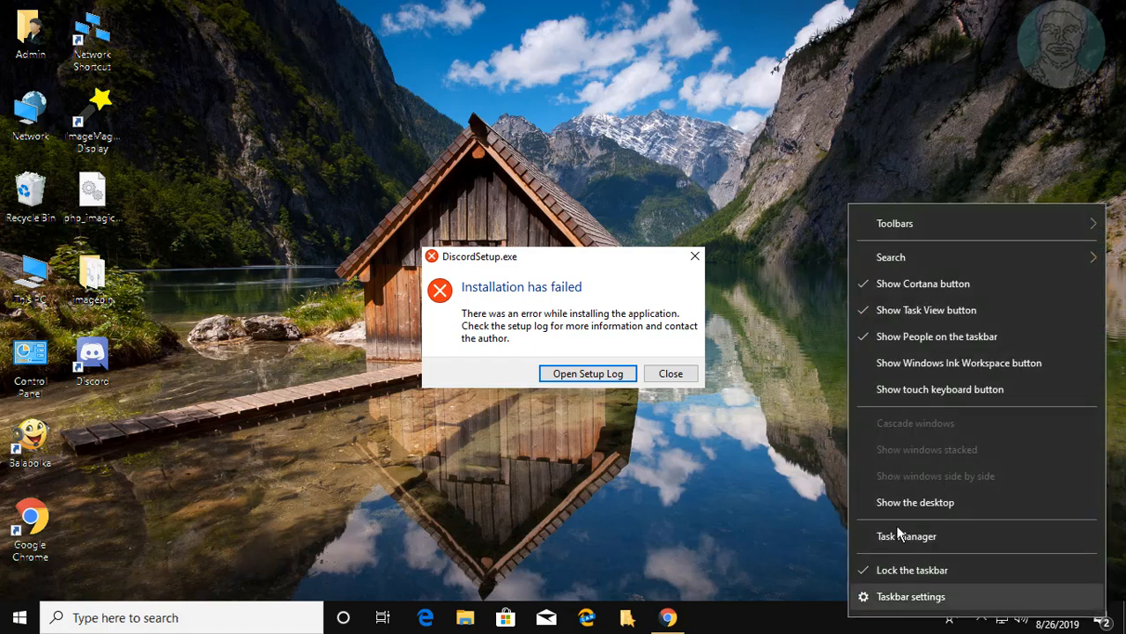
# - End the Discord (32 bit) background process from the detailed process list and close Task Manager
pyautogui.click(905, 536)
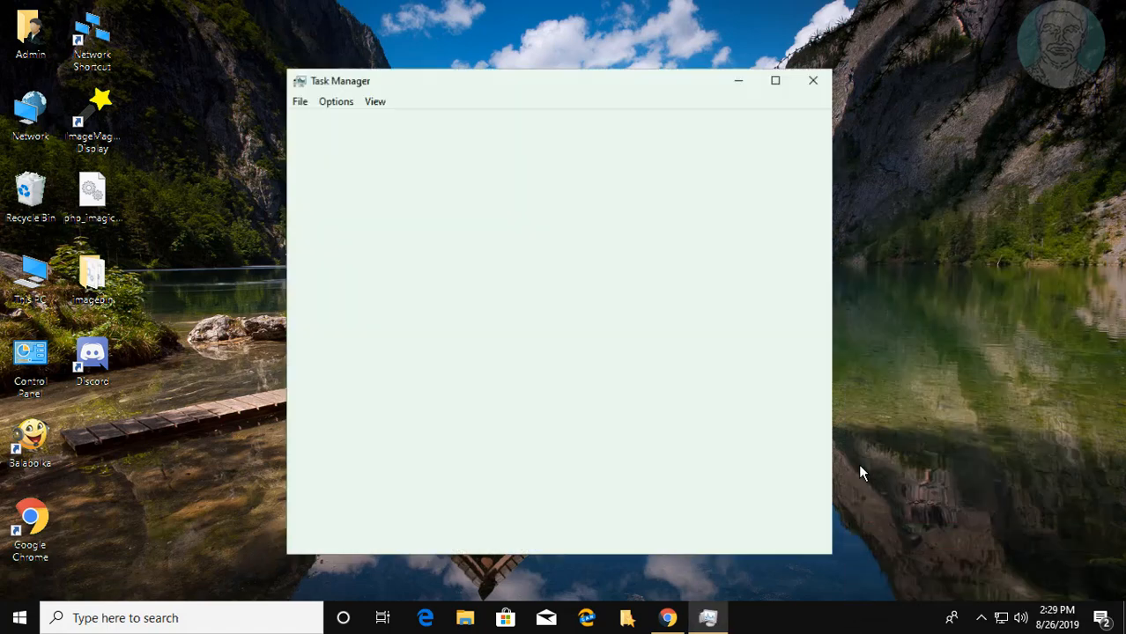
pyautogui.click(341, 536)
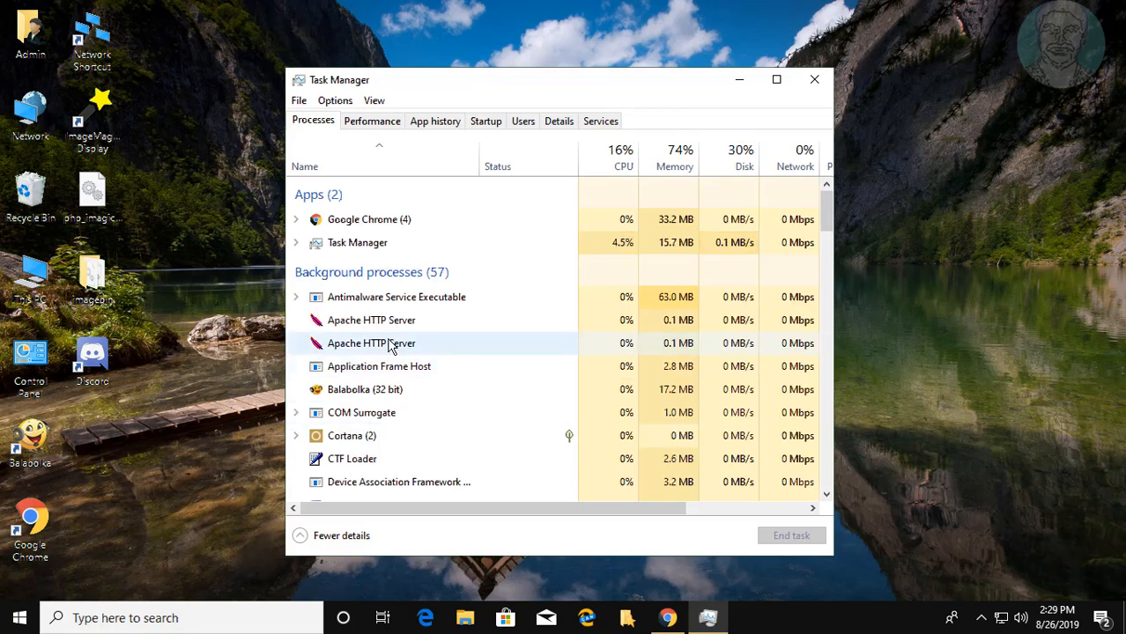
pyautogui.scroll(-3)
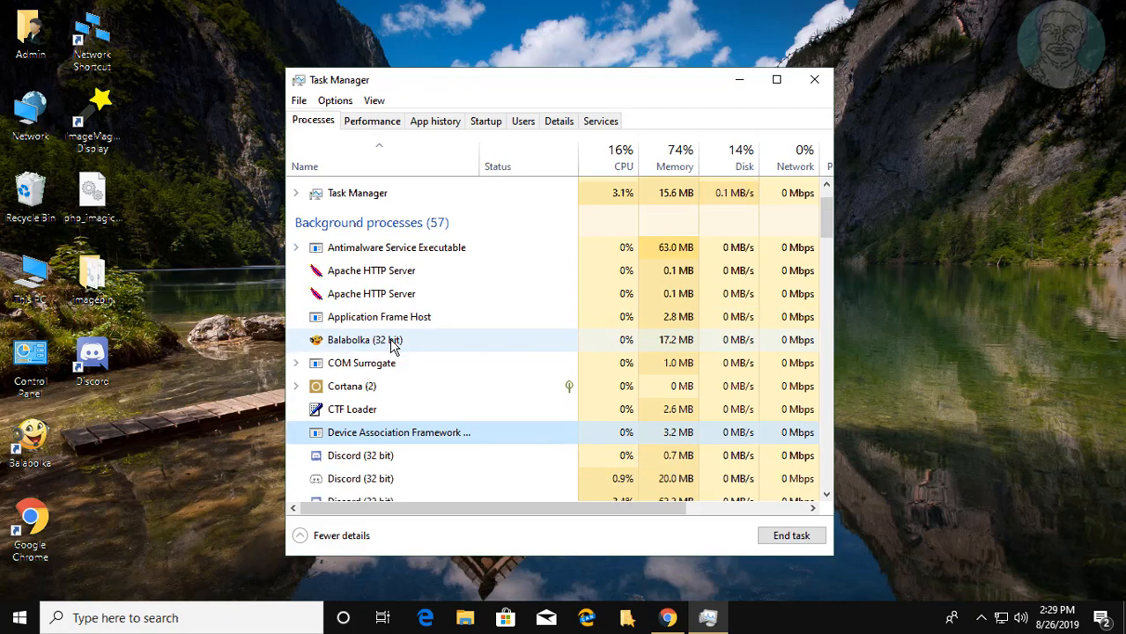
pyautogui.scroll(-3)
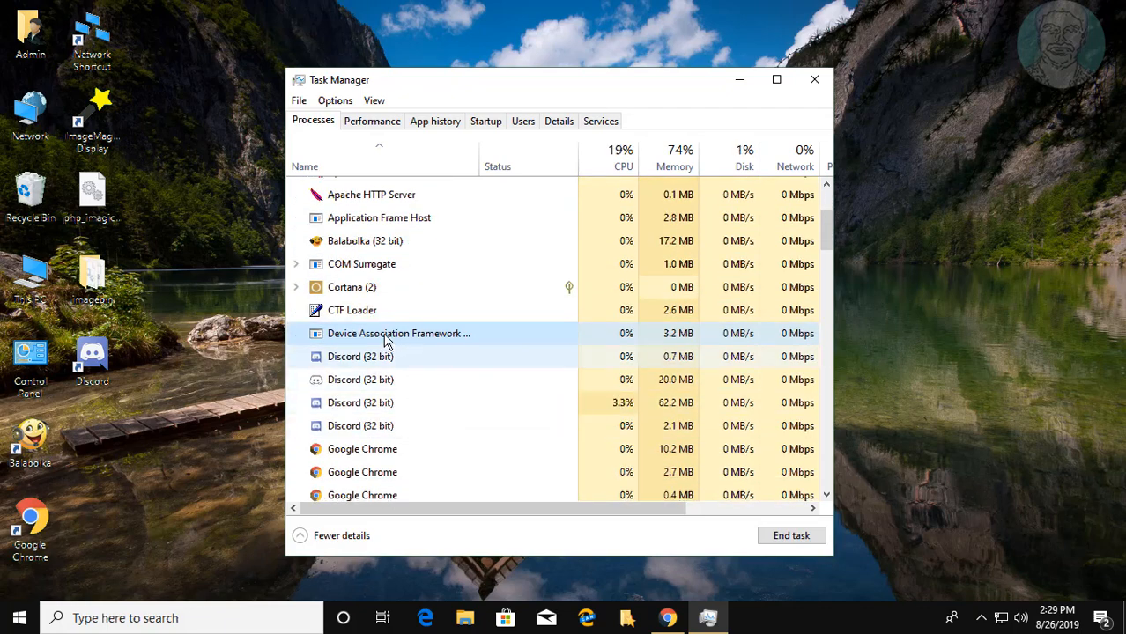
pyautogui.moveTo(407, 364)
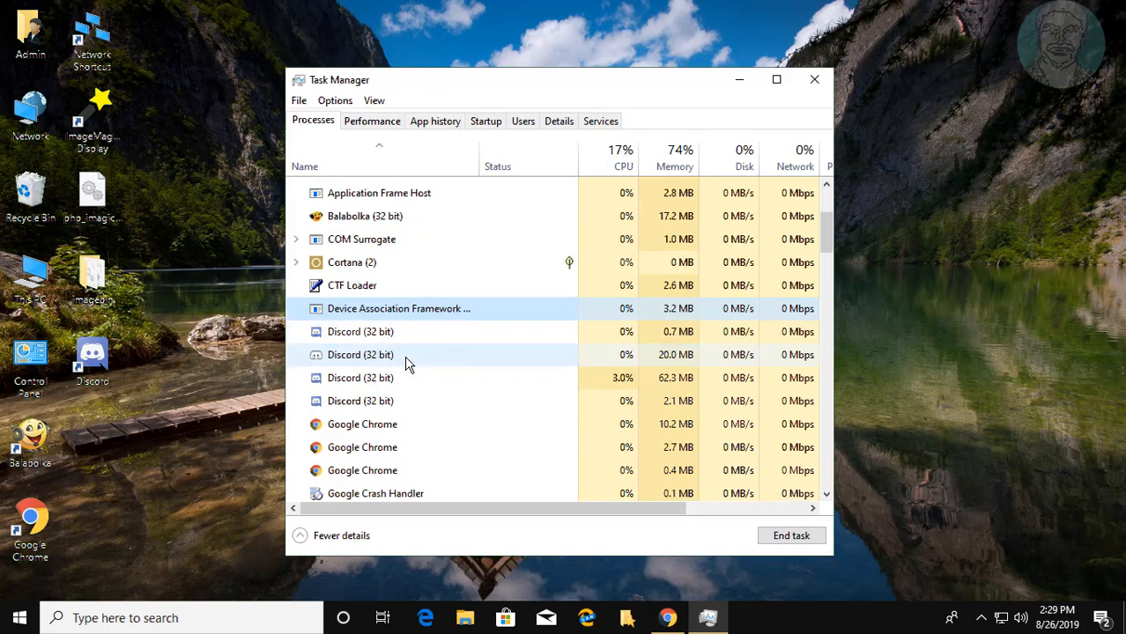
pyautogui.rightClick(361, 331)
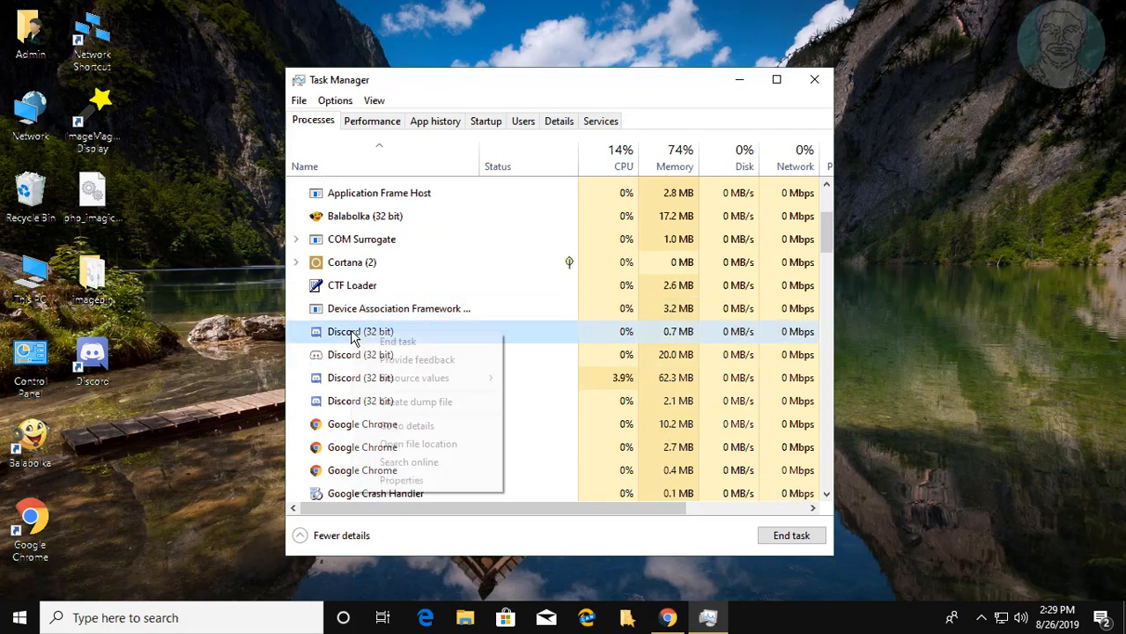
pyautogui.moveTo(397, 341)
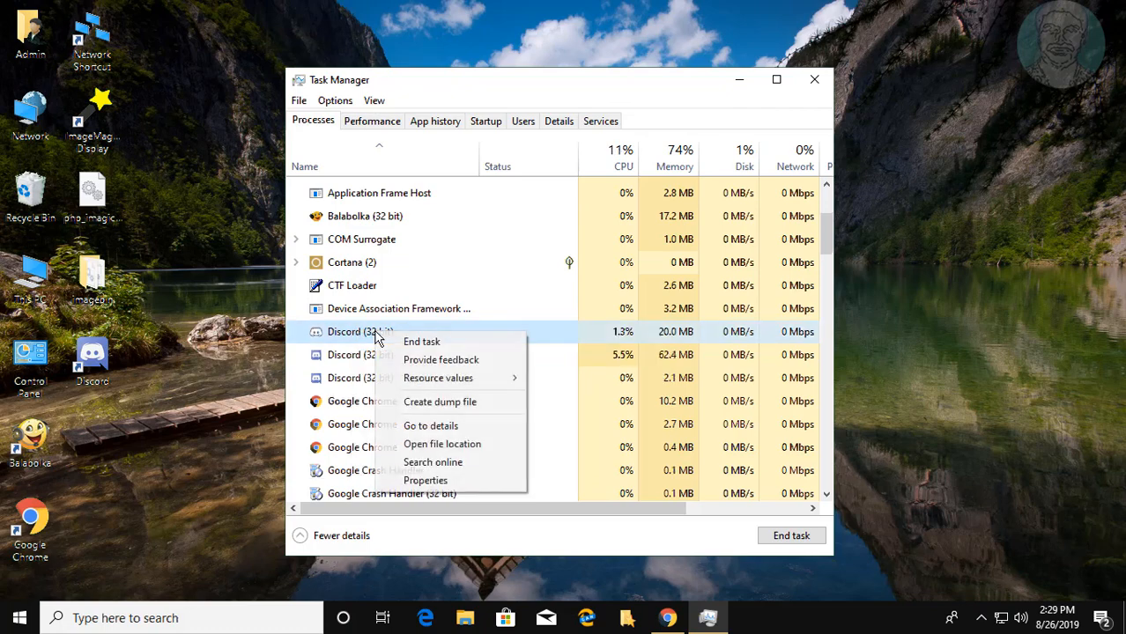
pyautogui.click(432, 354)
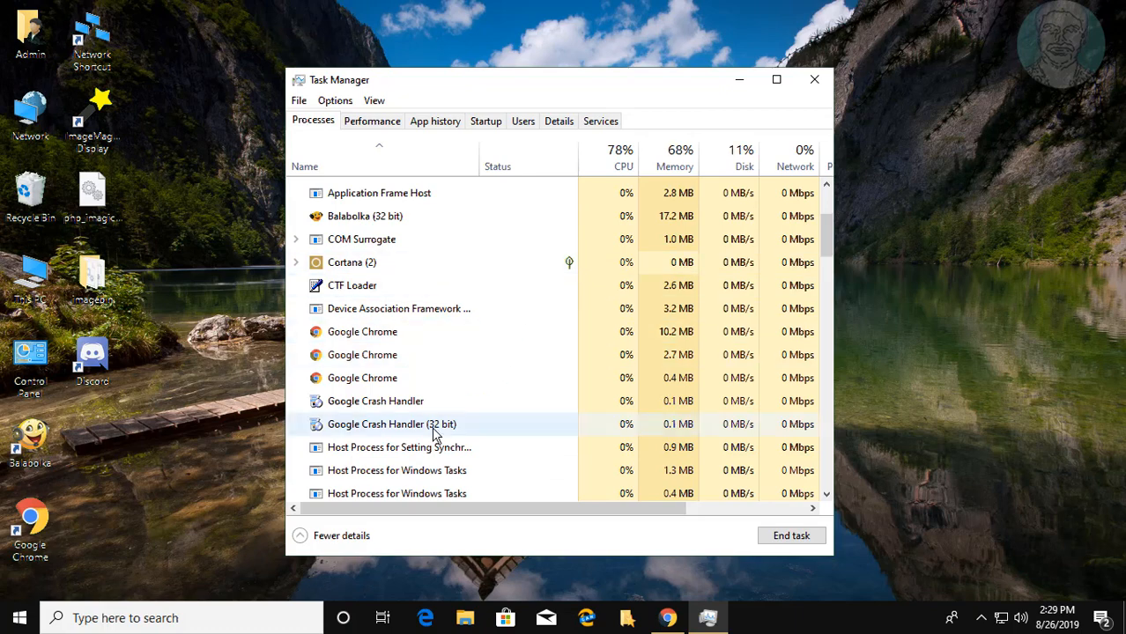
pyautogui.moveTo(432, 412)
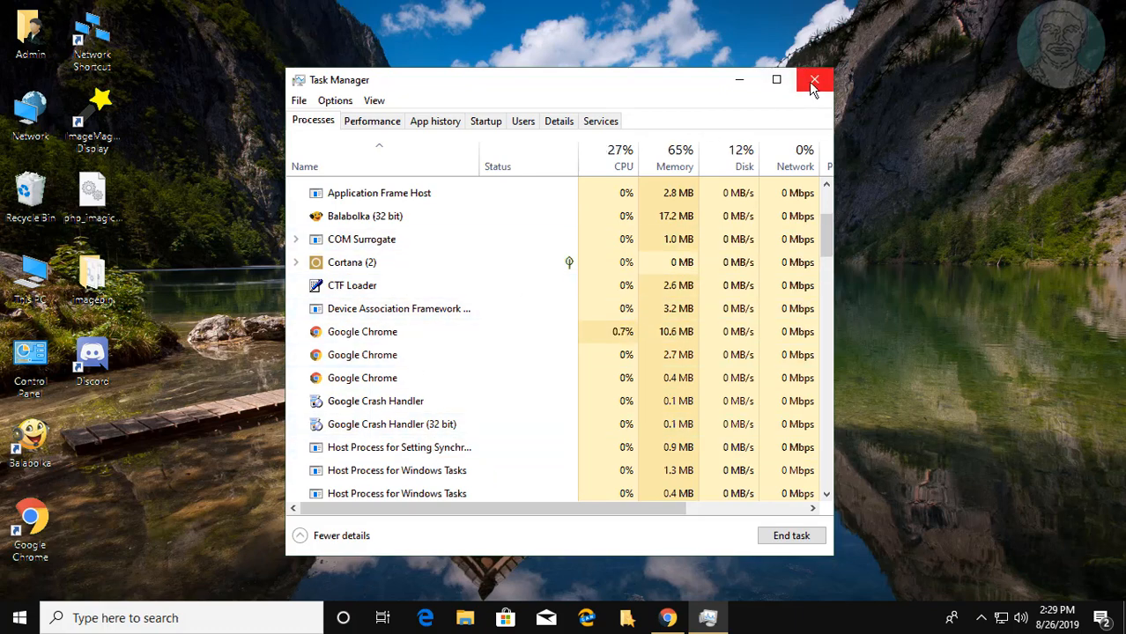
pyautogui.click(813, 81)
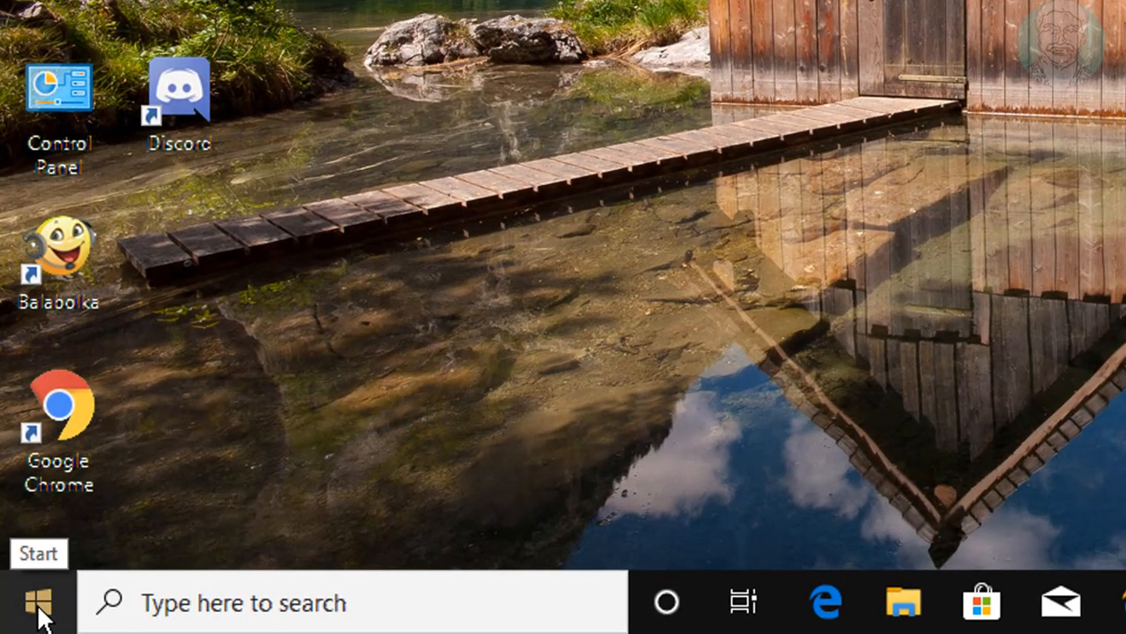
# - Bring up Run from the Start menu and enter %appdata% as the location
pyautogui.rightClick(17, 603)
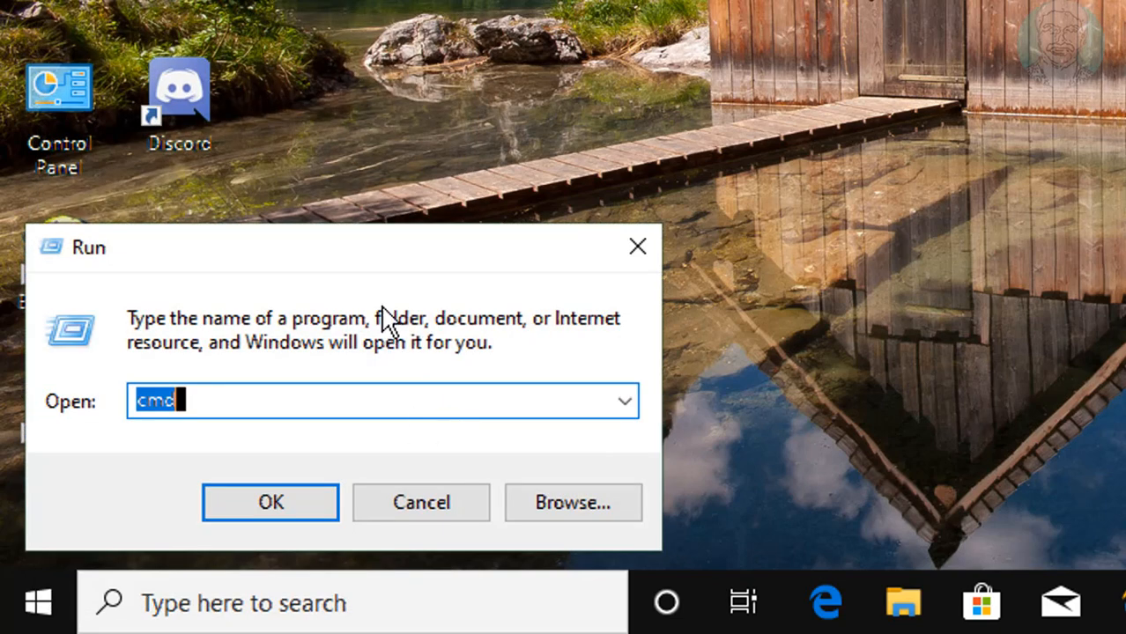
pyautogui.write('%ap')
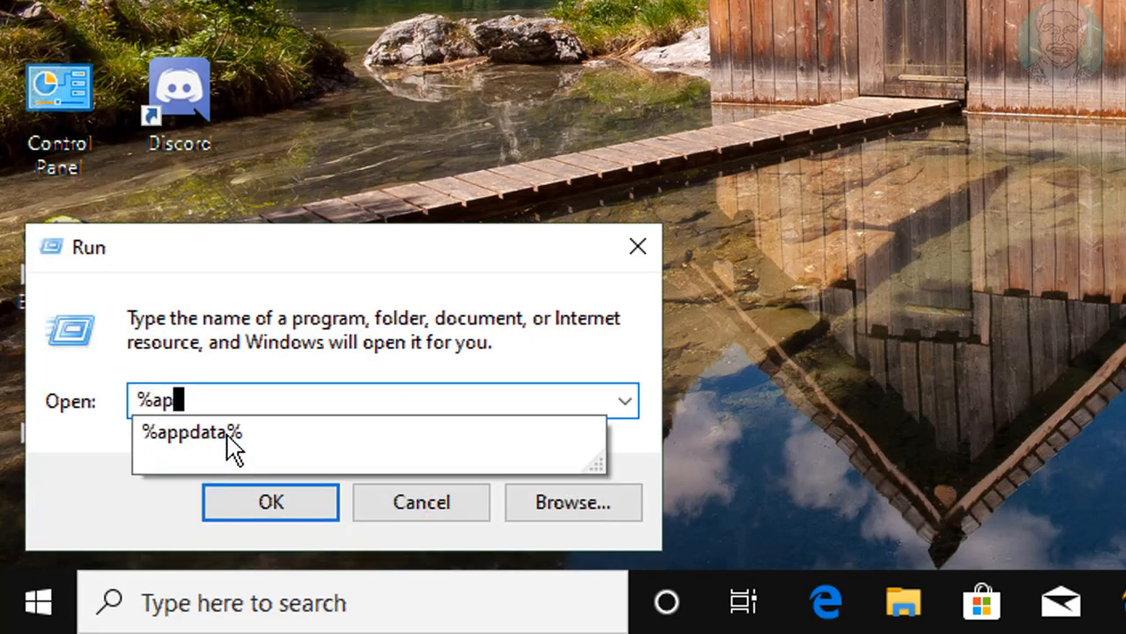
pyautogui.write('pdata')
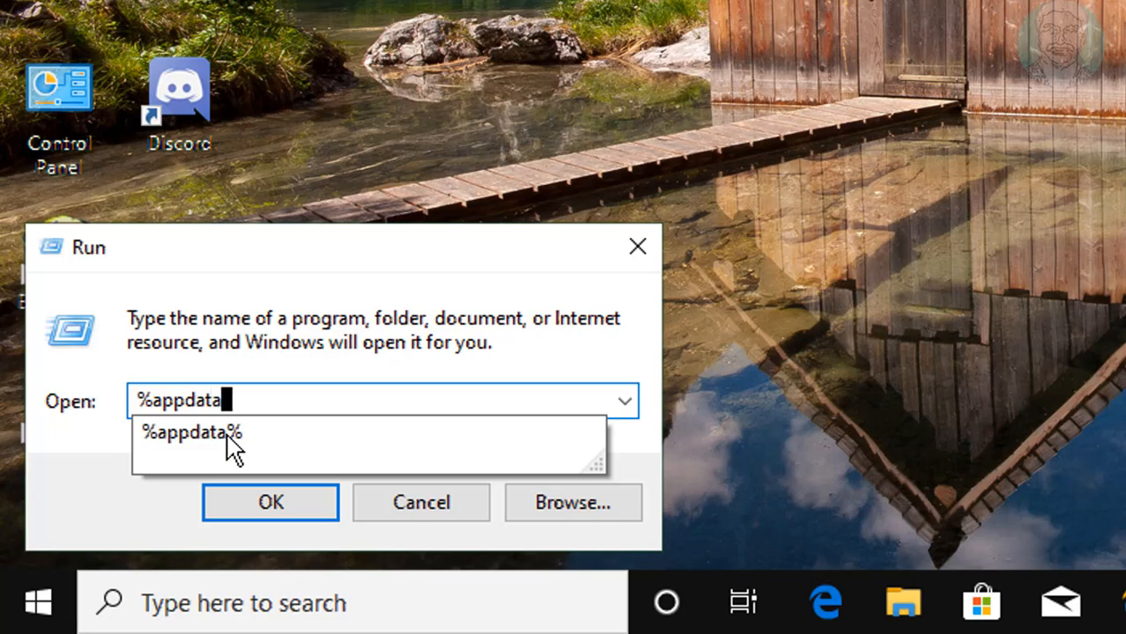
pyautogui.click(191, 433)
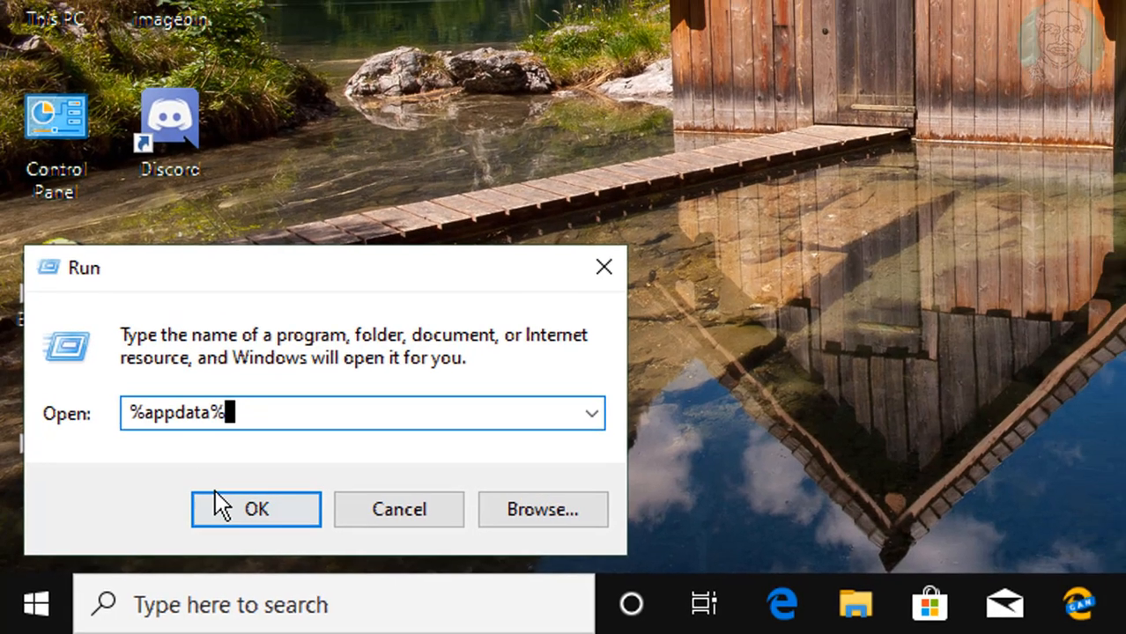
# - Open the Roaming AppData folder and delete its Discord folder
pyautogui.click(256, 509)
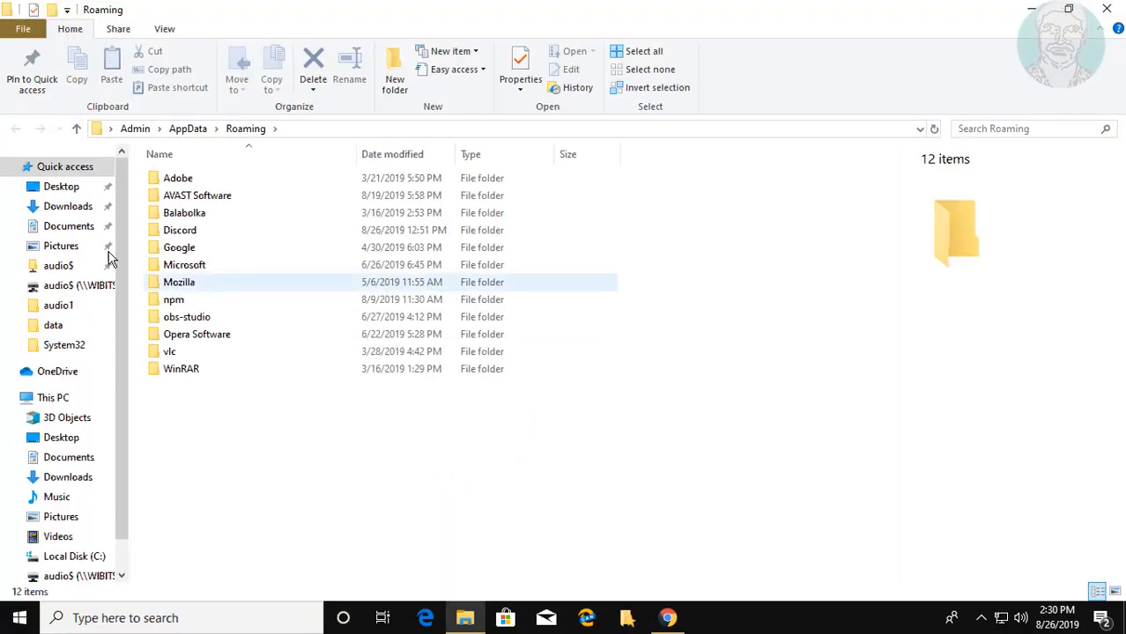
pyautogui.moveTo(198, 229)
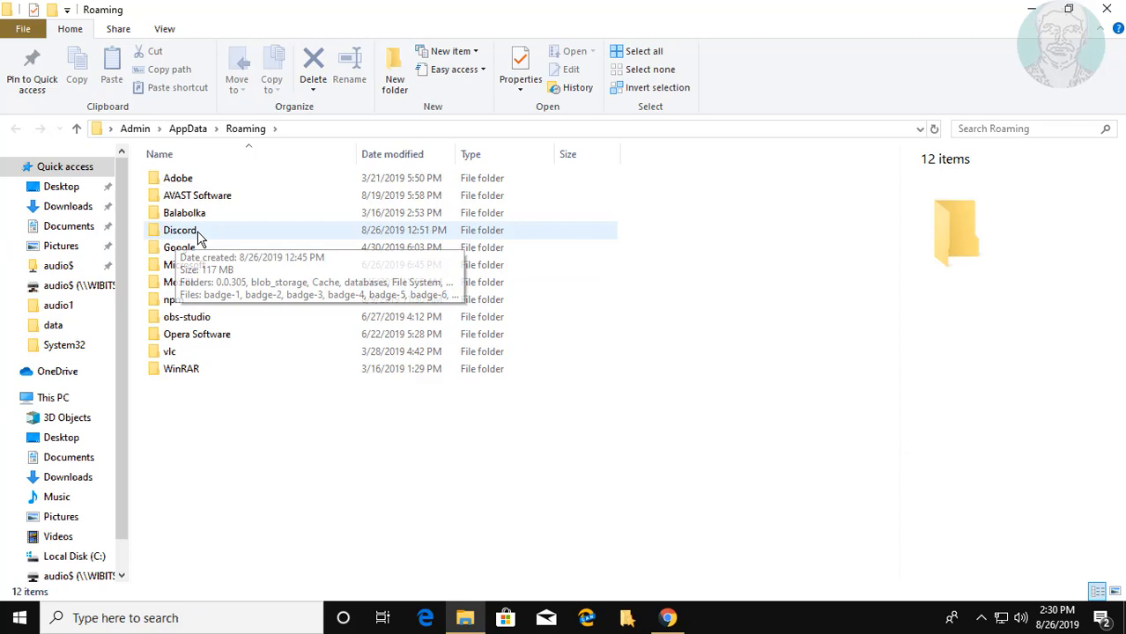
pyautogui.click(180, 230)
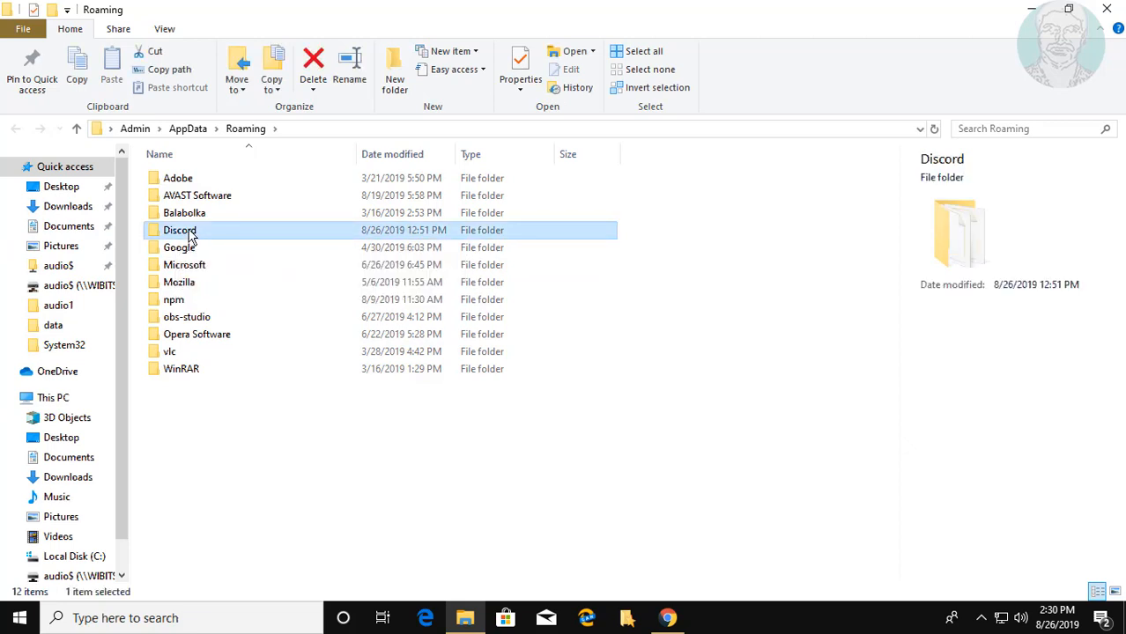
pyautogui.rightClick(179, 229)
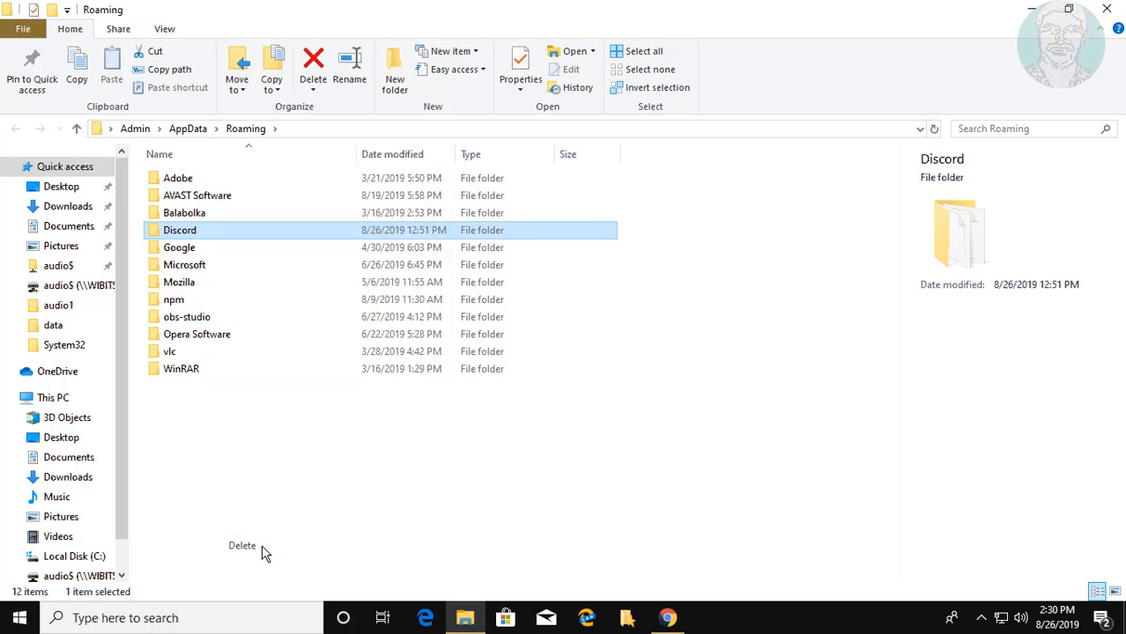
pyautogui.click(313, 66)
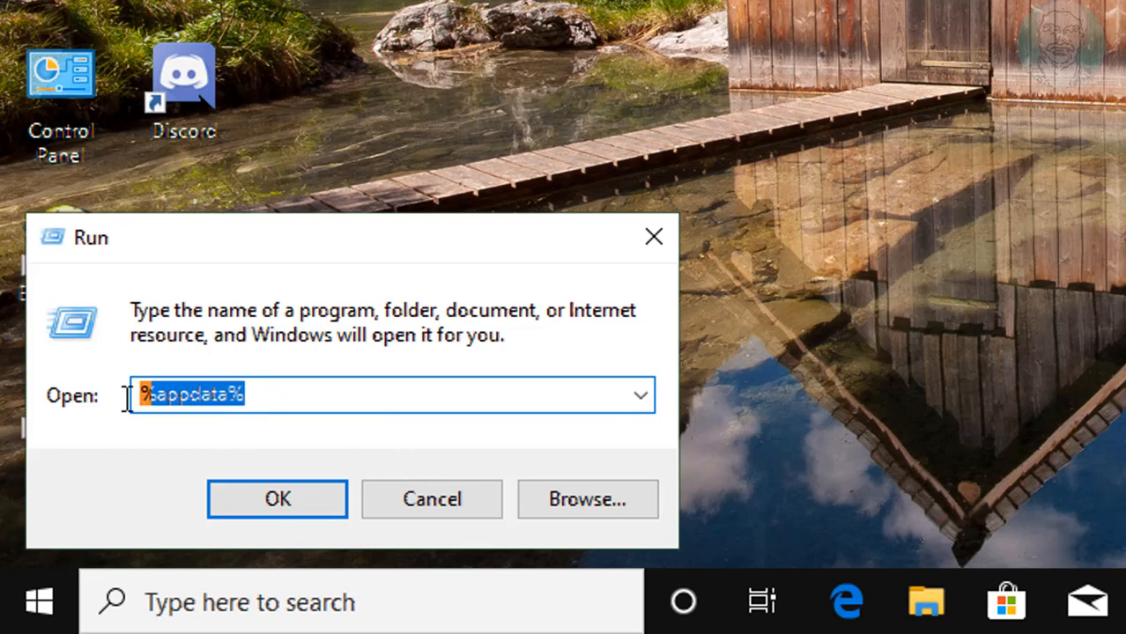
# - Replace the Run location with %localappdata% and open the Local AppData folder
pyautogui.press('Delete')
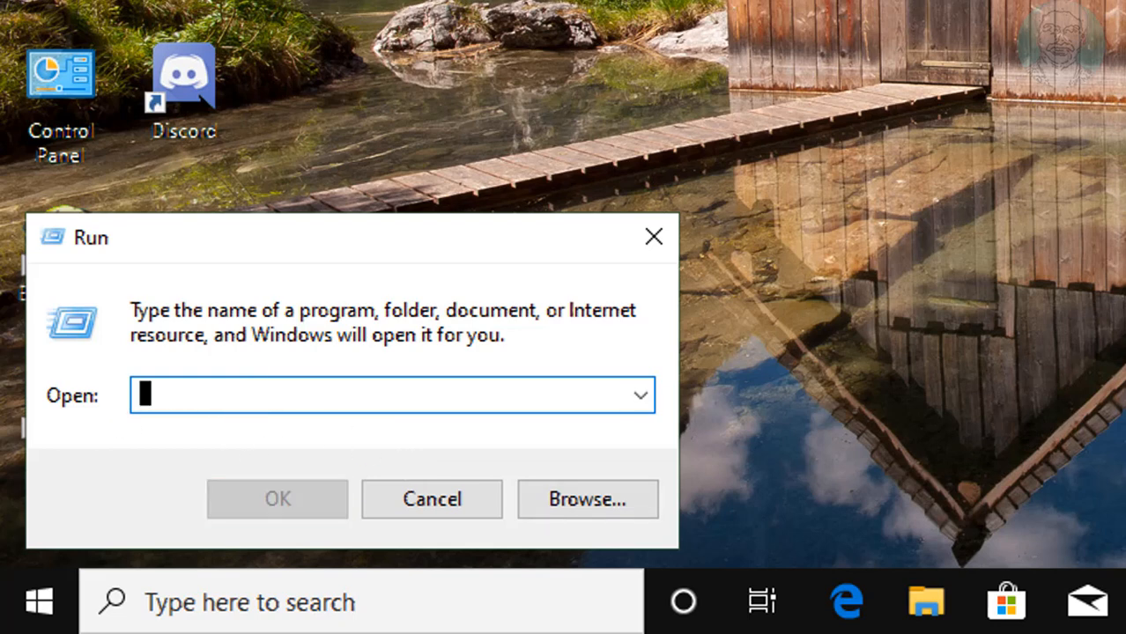
pyautogui.write('%')
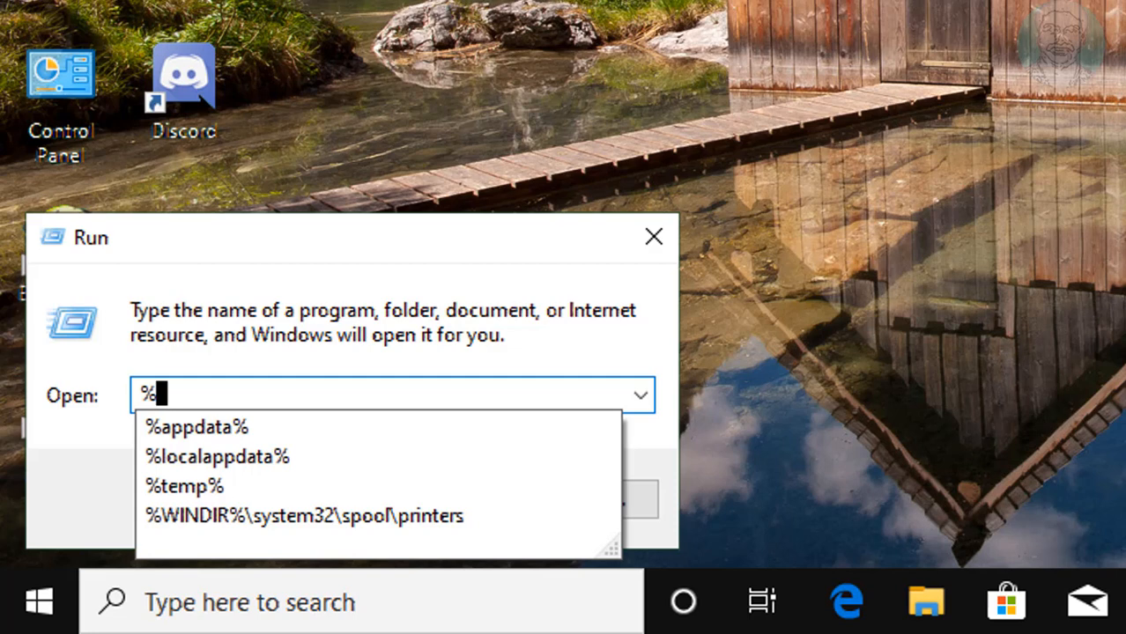
pyautogui.write('localappdata%')
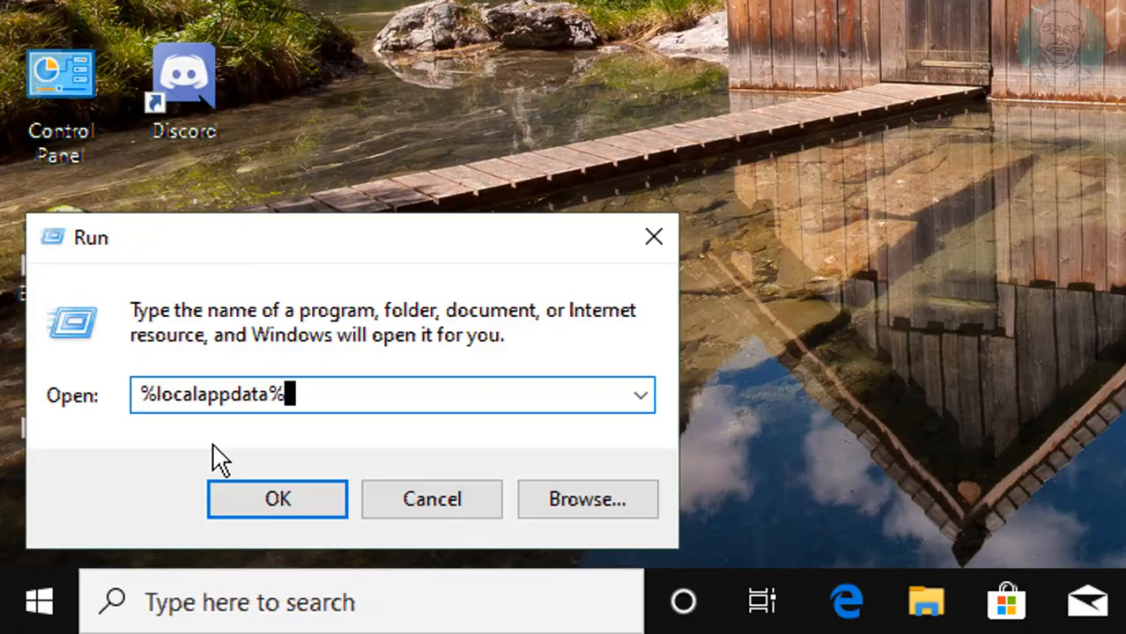
pyautogui.click(276, 499)
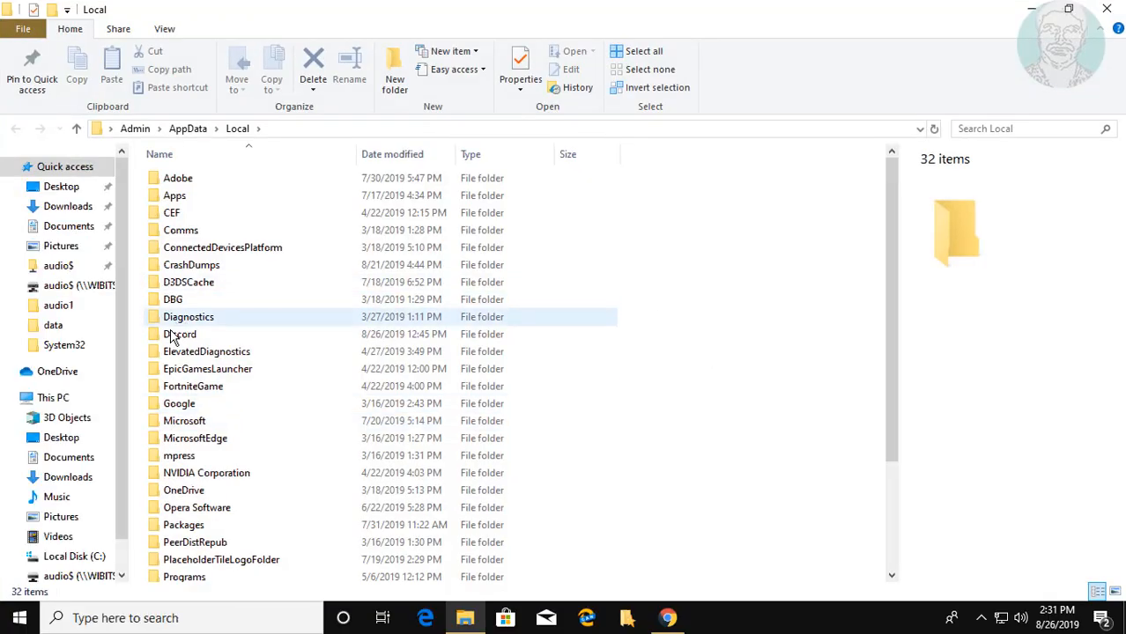
# - Delete the Discord folder from AppData\Local
pyautogui.click(180, 334)
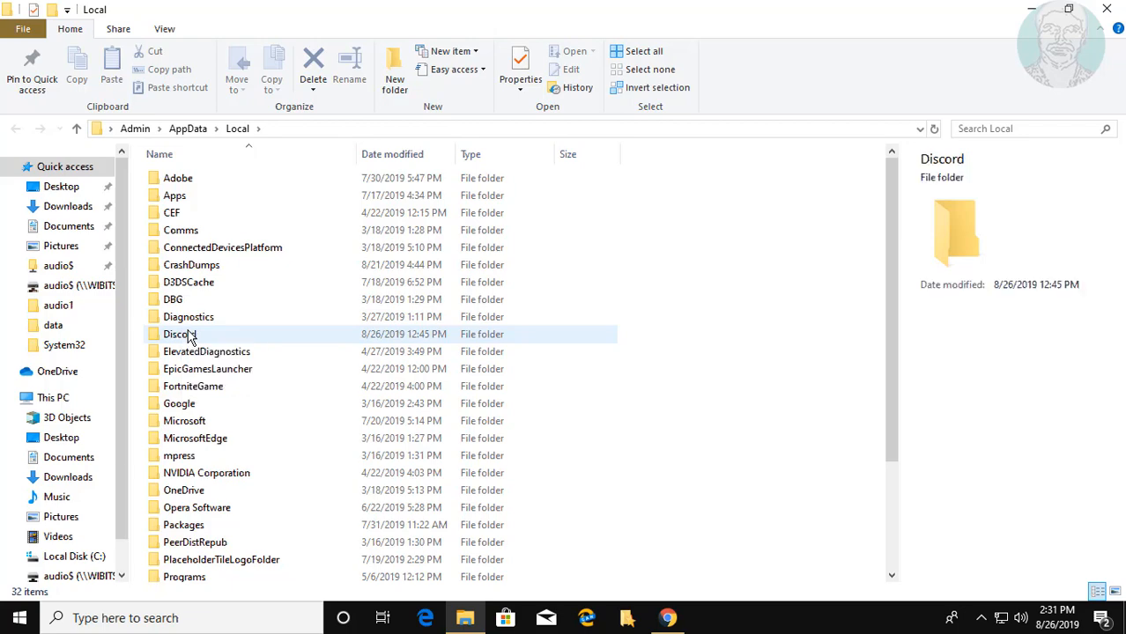
pyautogui.rightClick(179, 334)
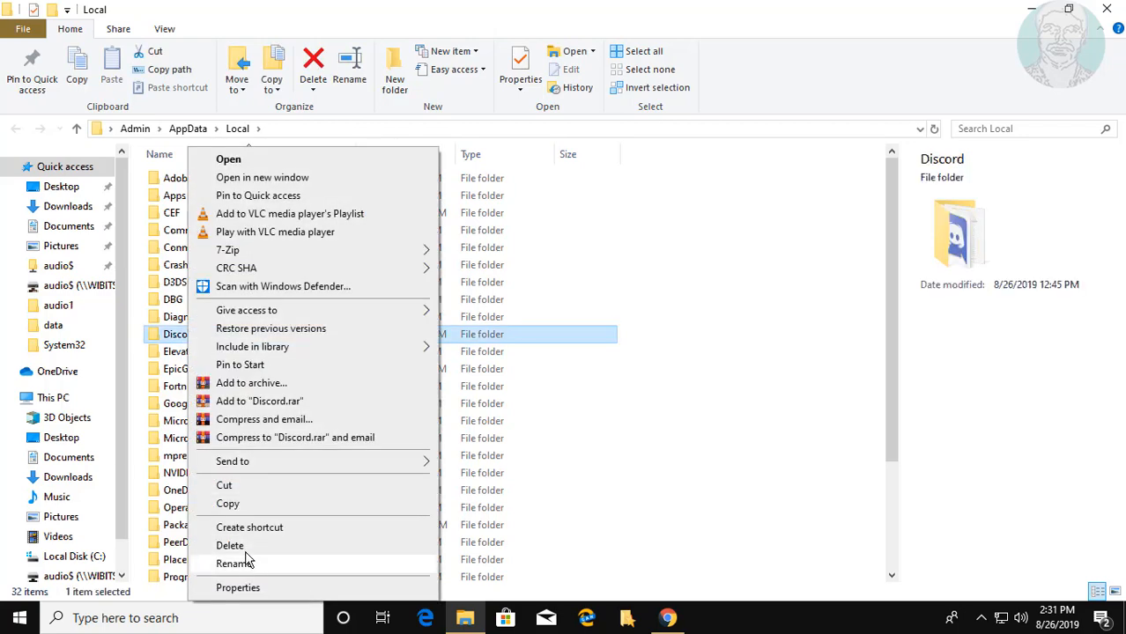
pyautogui.click(660, 338)
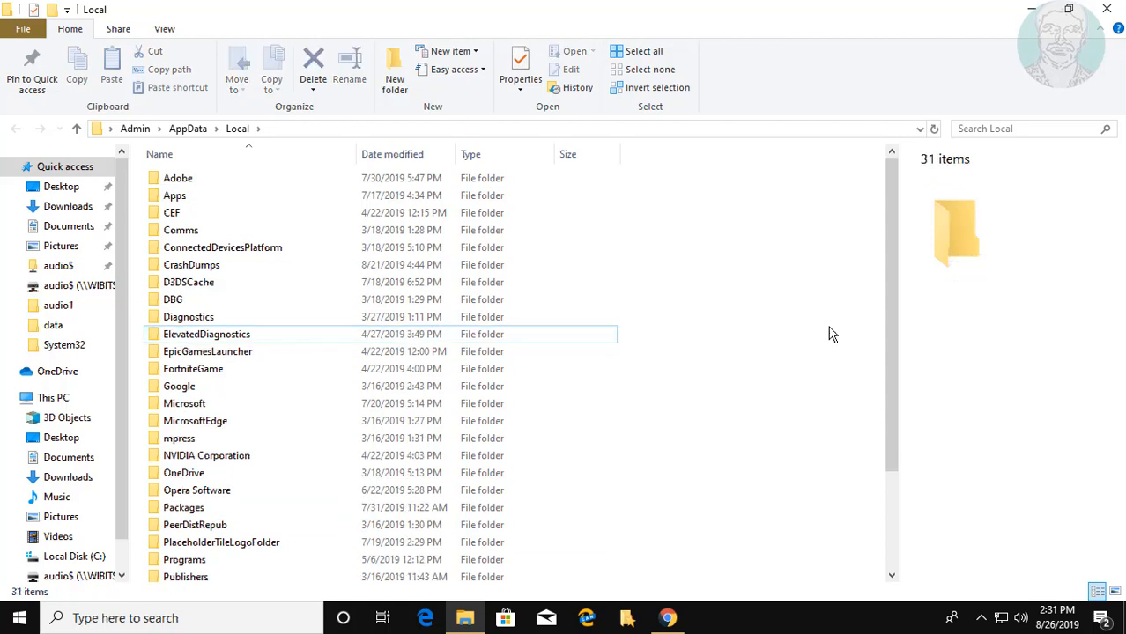
pyautogui.moveTo(1099, 45)
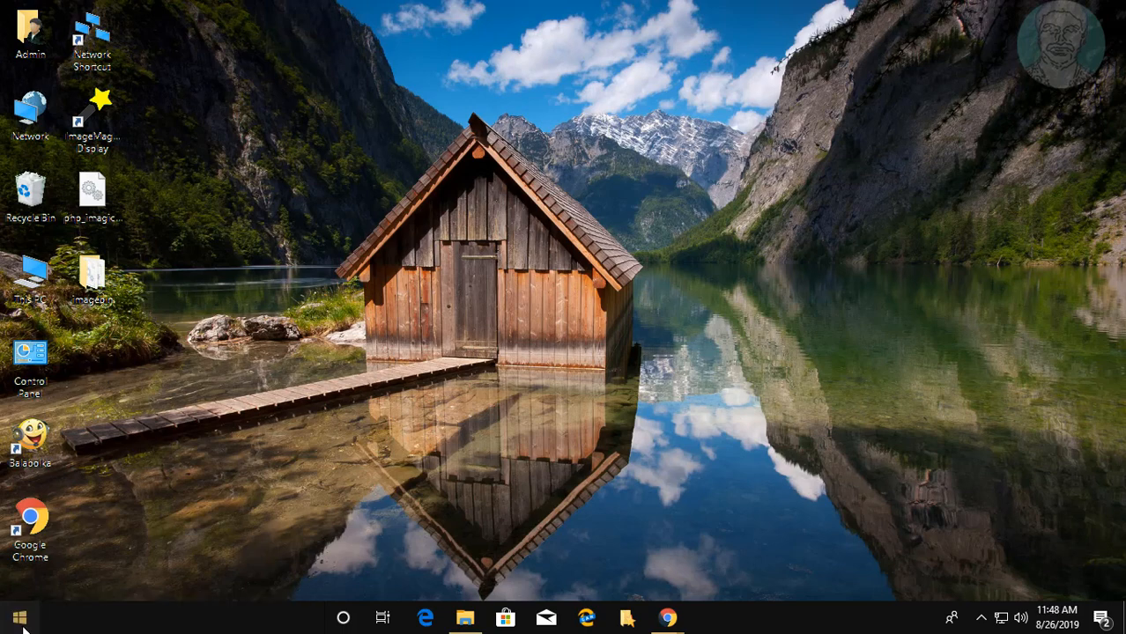
# - Launch Google Chrome from the taskbar
pyautogui.click(19, 618)
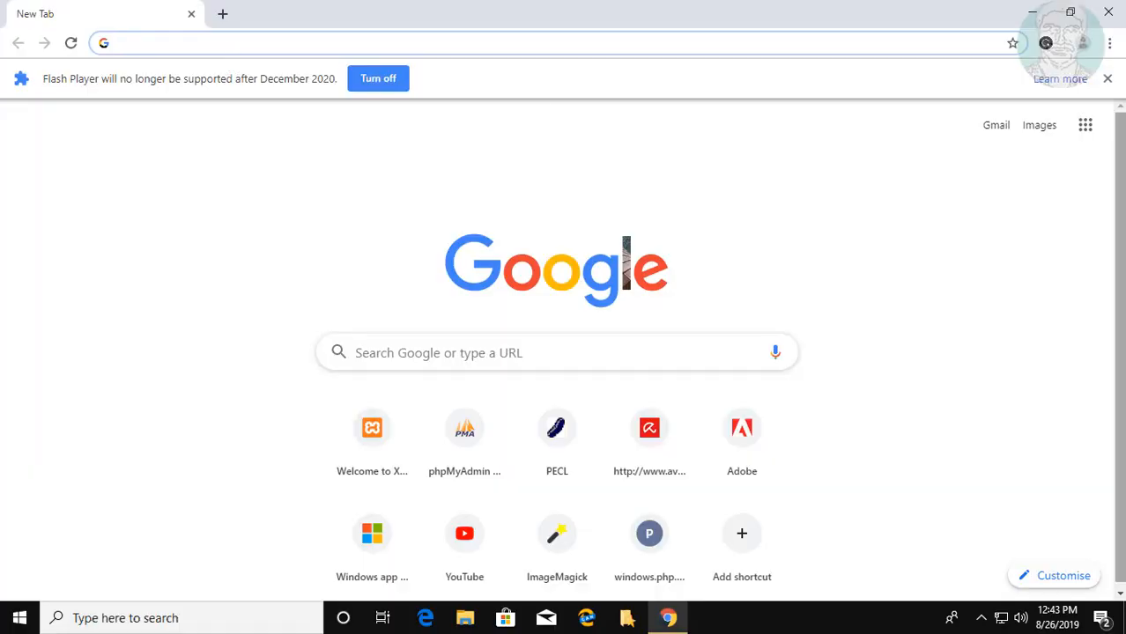
# - Search the web for 'discord download' and open the 'Downloads - Discord' result
pyautogui.click(1107, 78)
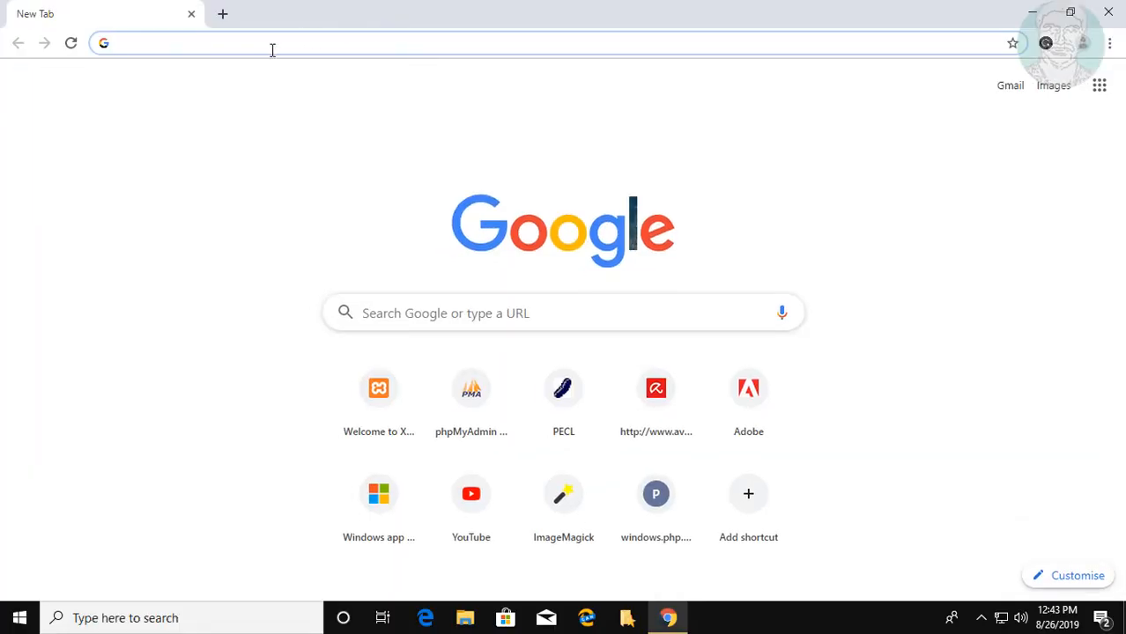
pyautogui.write('did')
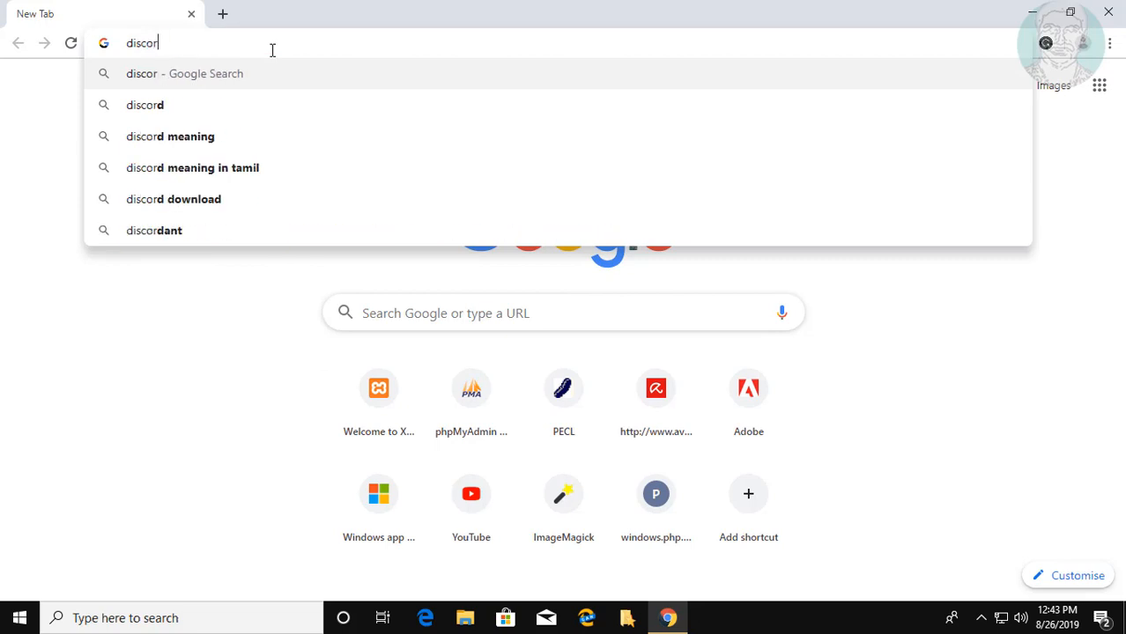
pyautogui.write('d')
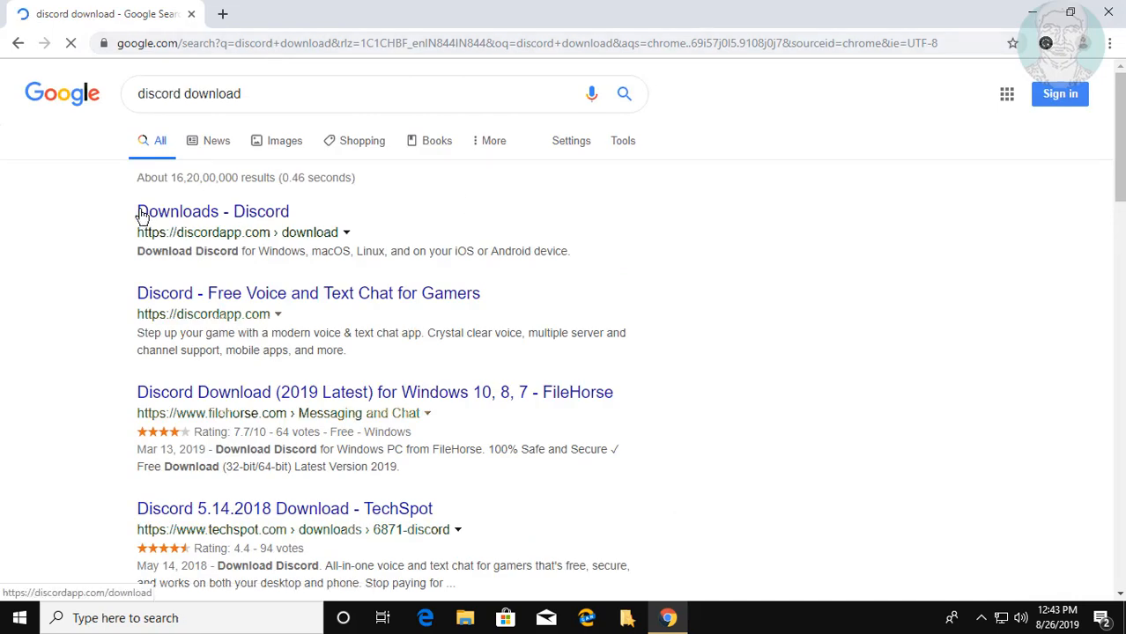
pyautogui.click(213, 211)
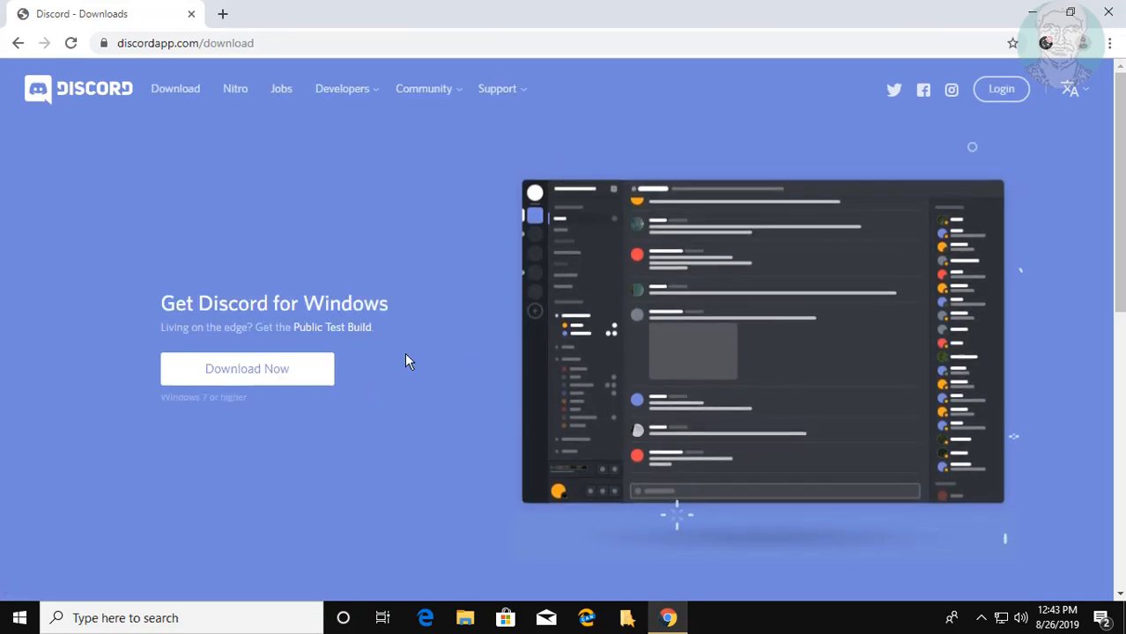
# - Download the Discord installer for Windows via the Download Now button
pyautogui.click(247, 368)
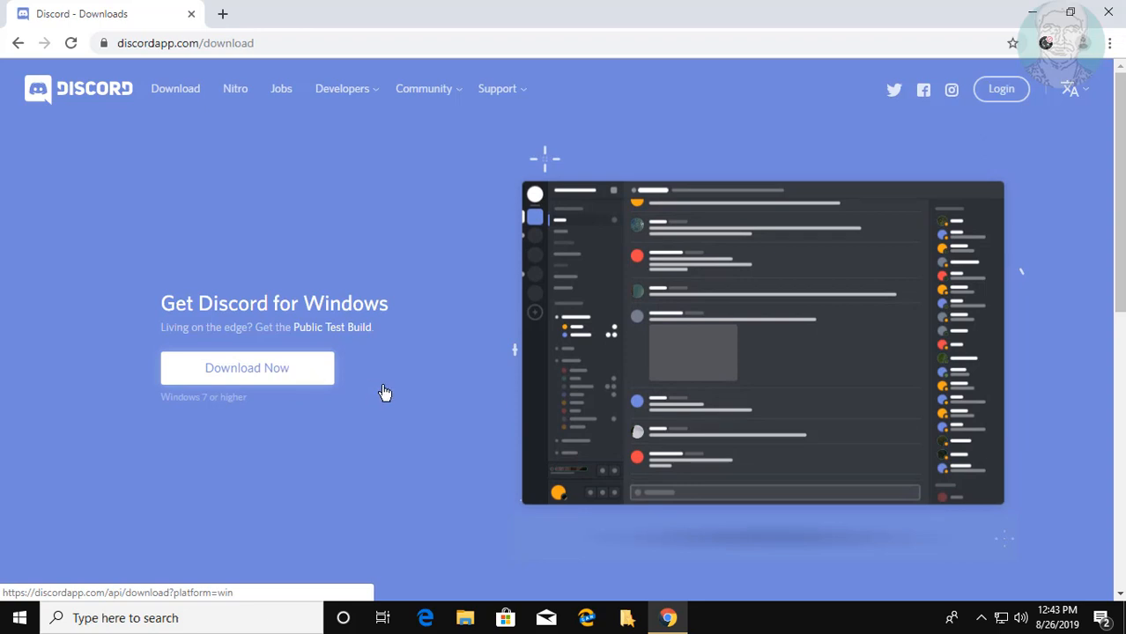
pyautogui.click(247, 368)
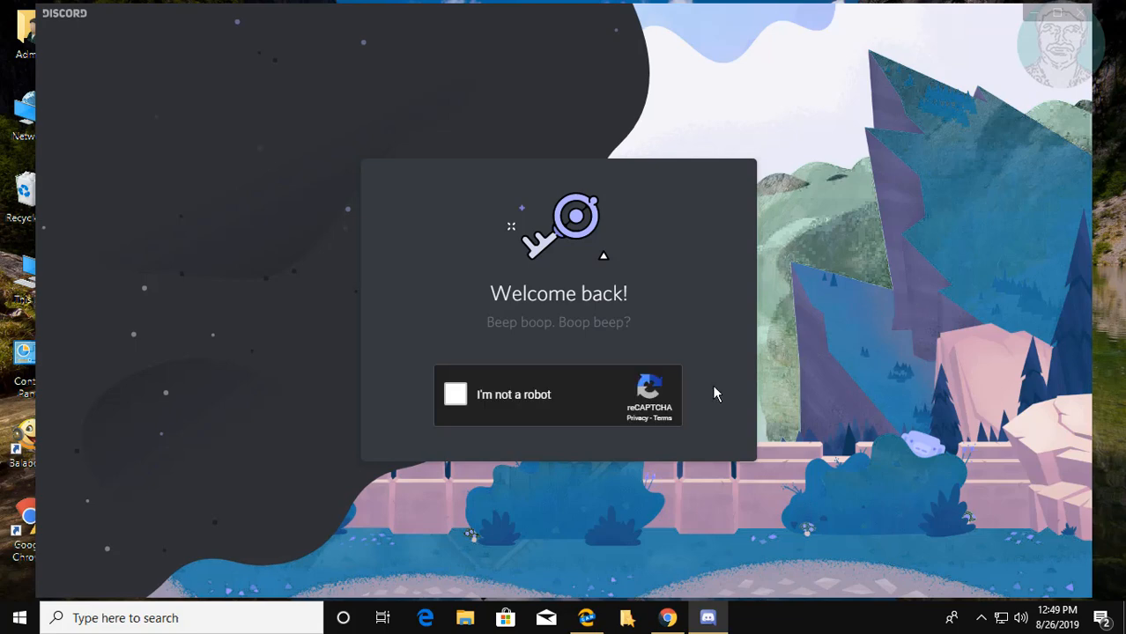
# - Continue past the welcome screen so the reinstalled Discord app loads
pyautogui.click(456, 395)
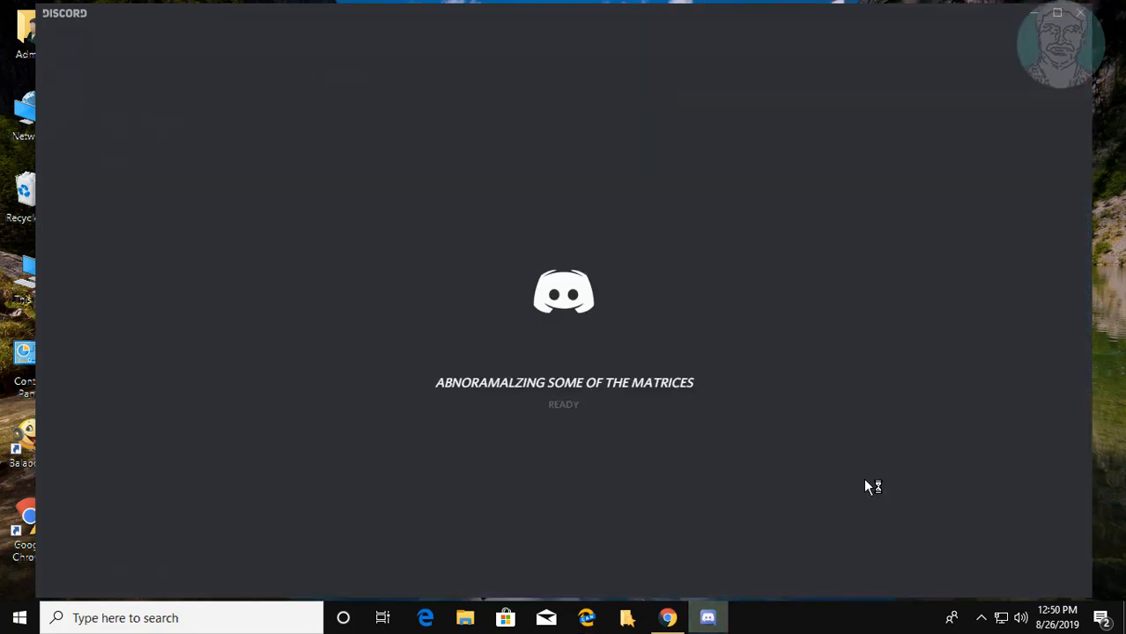